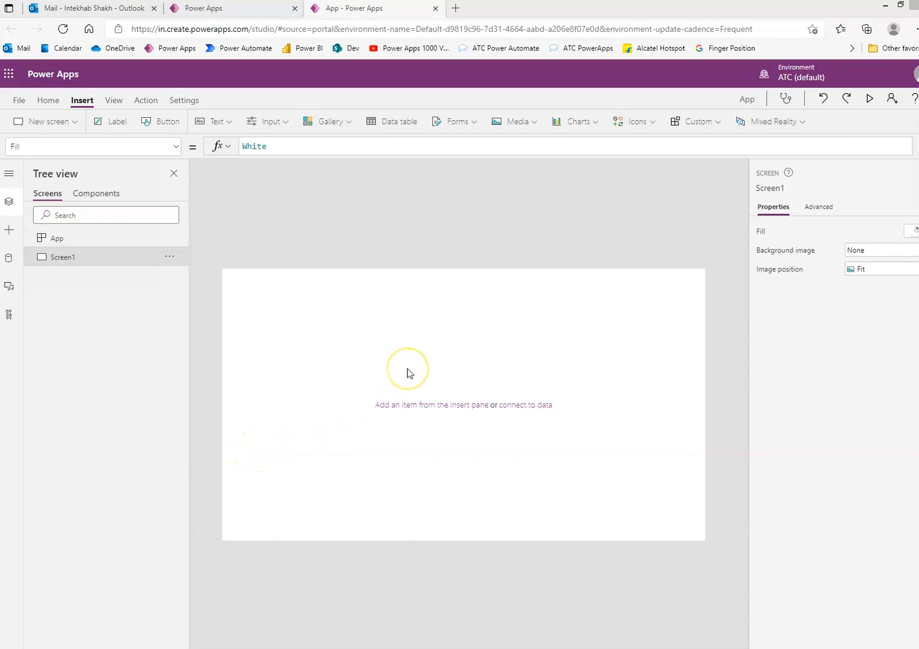
mouse_move(695, 133)
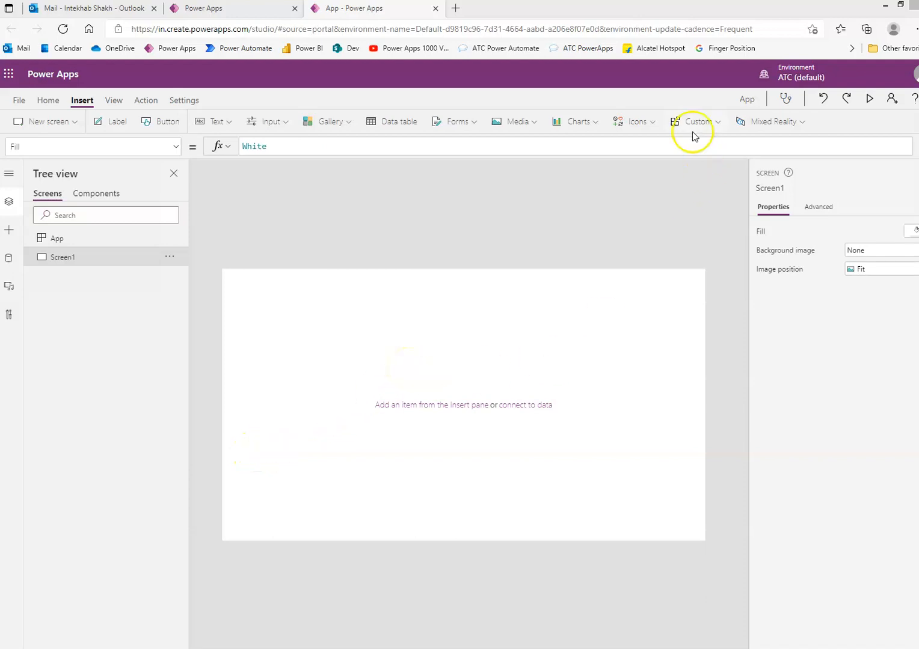
Insert a PDF viewer (experimental) control from the Media list onto the screen.
left_click(514, 122)
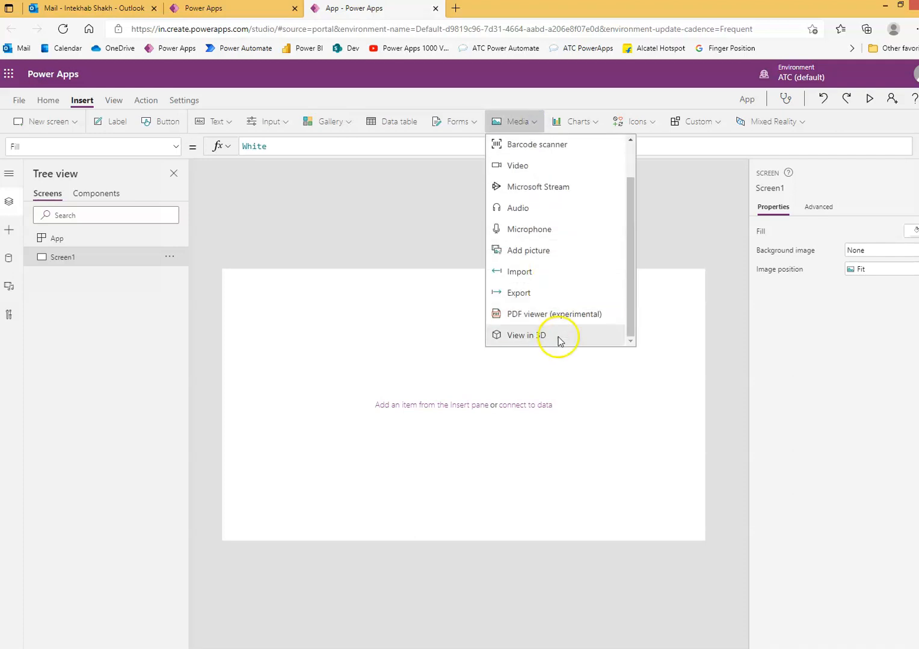
left_click(555, 312)
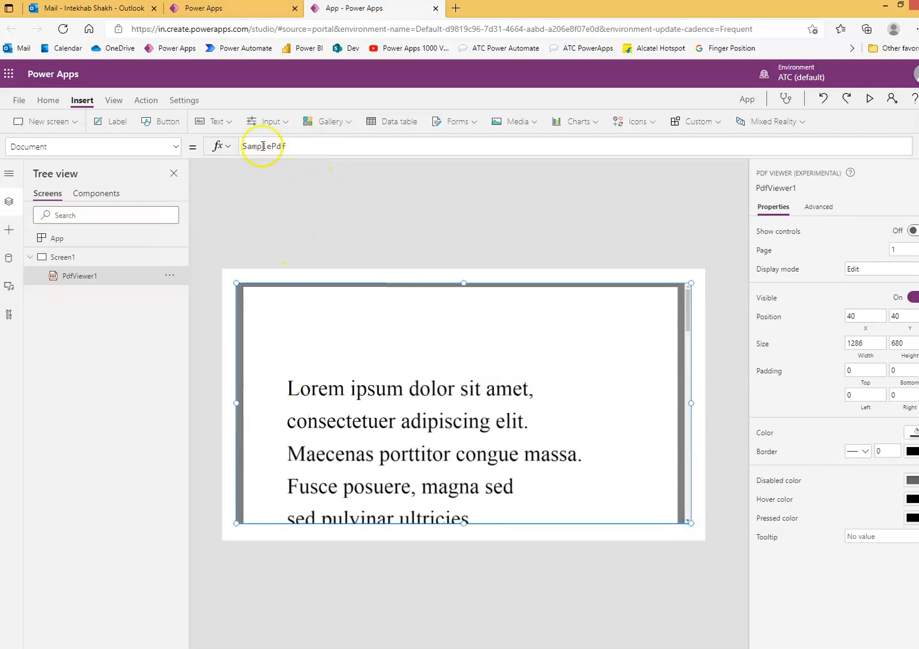
mouse_move(113, 152)
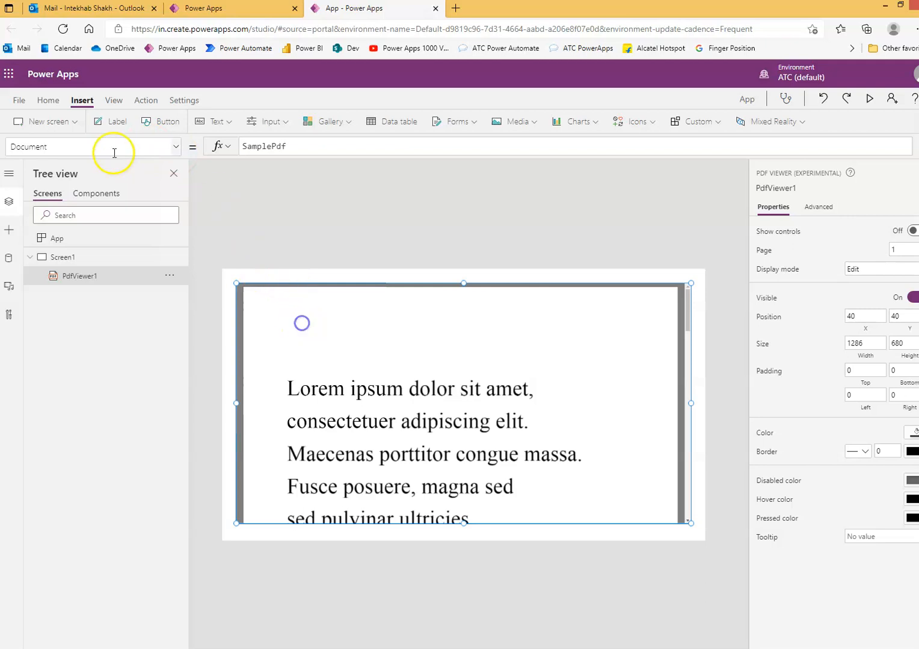
mouse_move(463, 416)
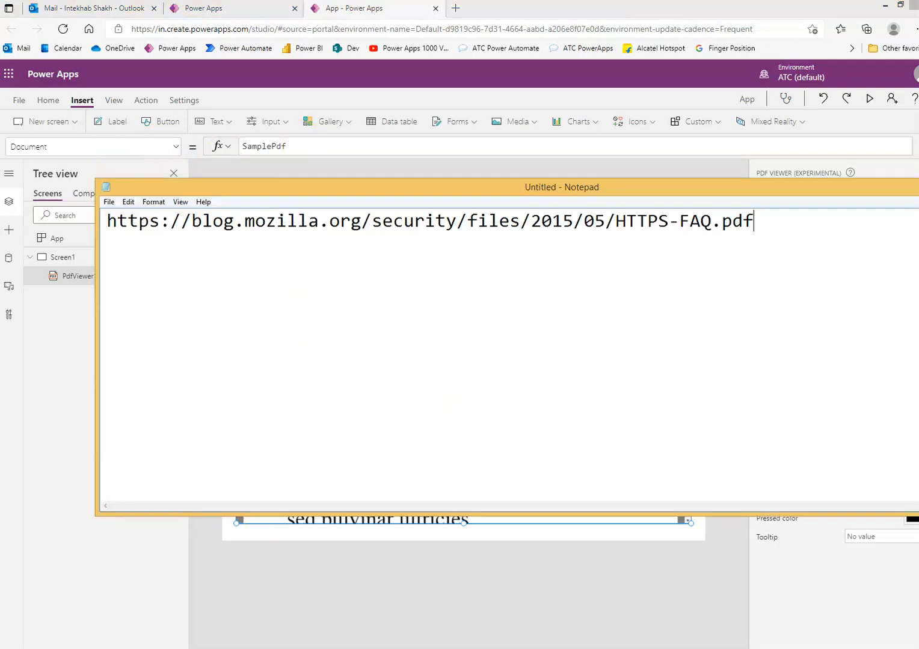
Copy the HTTPS-FAQ.pdf address into the viewer's Document formula and preview the online PDF.
key("ctrl+a")
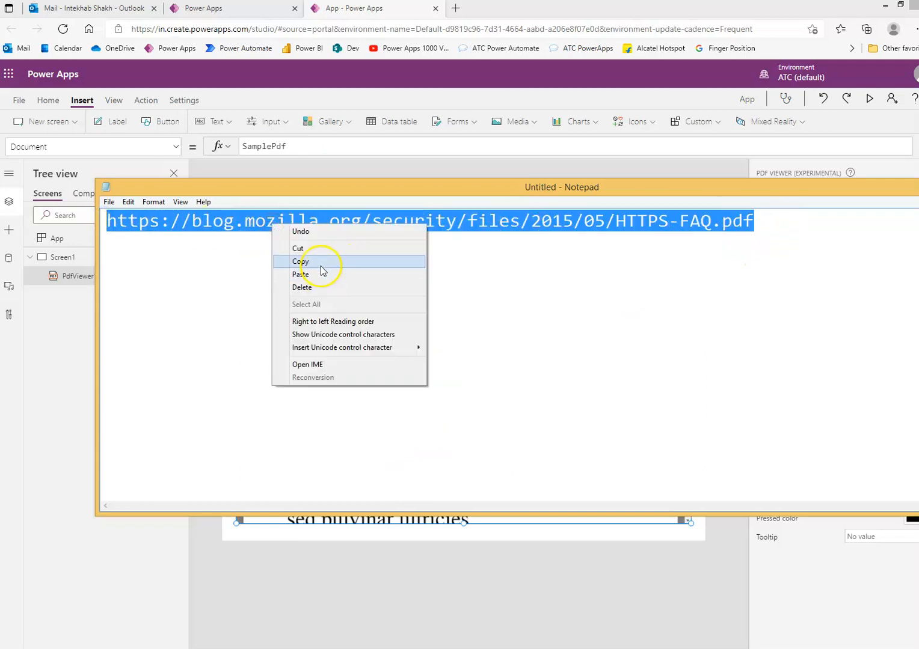
left_click(300, 261)
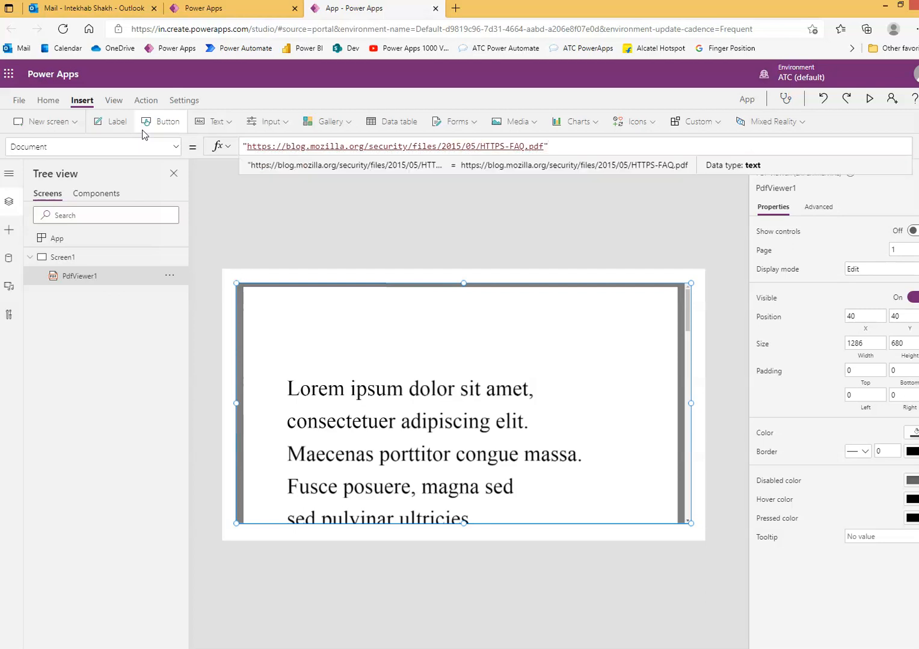
left_click(463, 212)
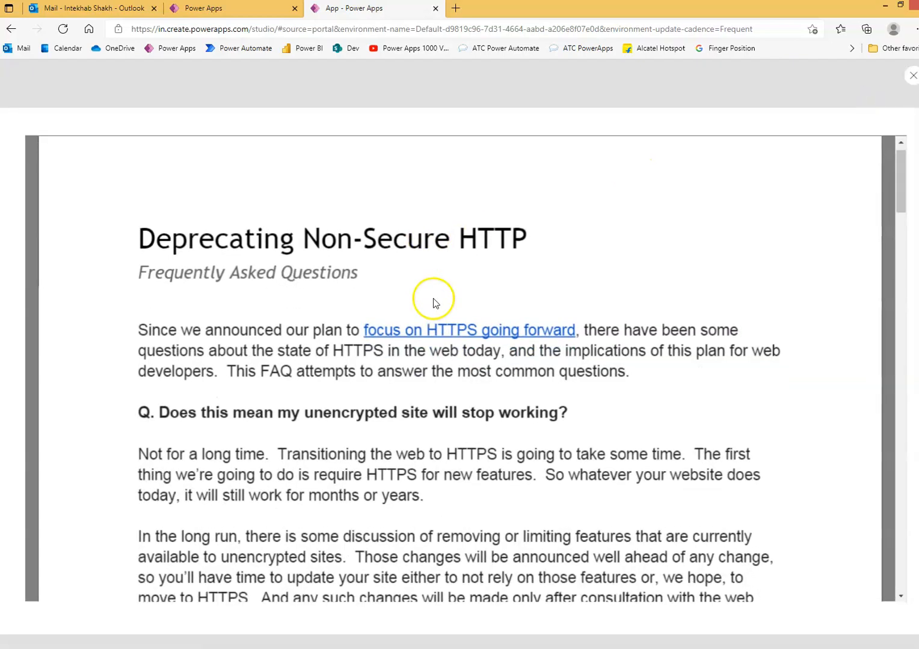
scroll("down", 3)
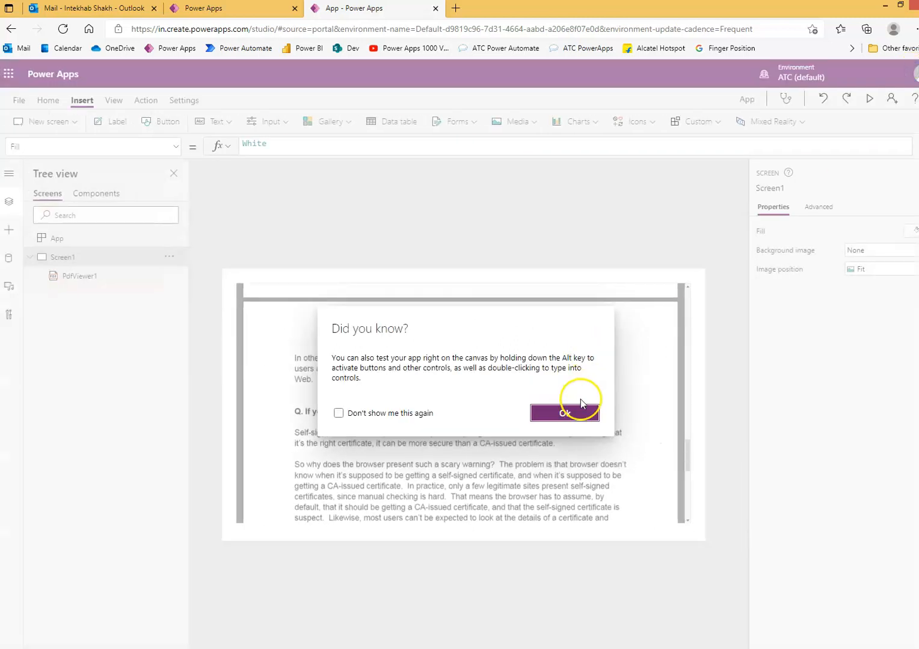
Dismiss the 'Did you know' tip to return to the canvas.
left_click(564, 414)
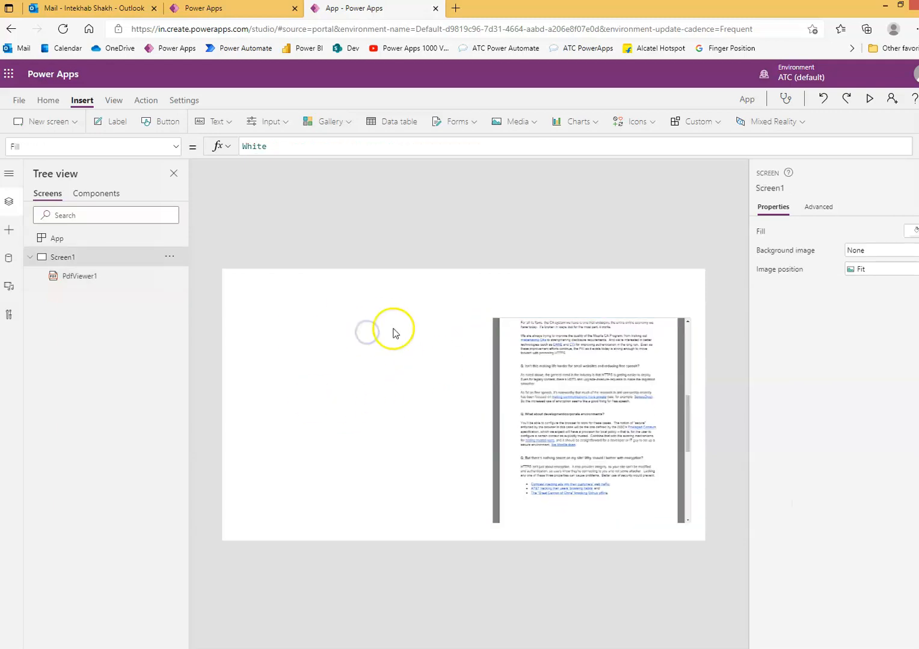
mouse_move(346, 329)
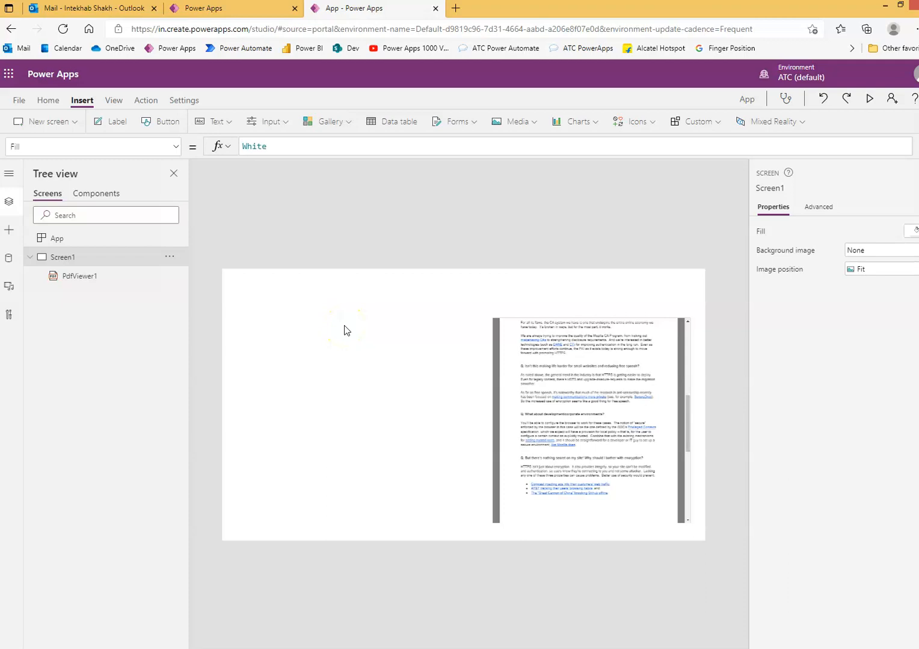
mouse_move(492, 318)
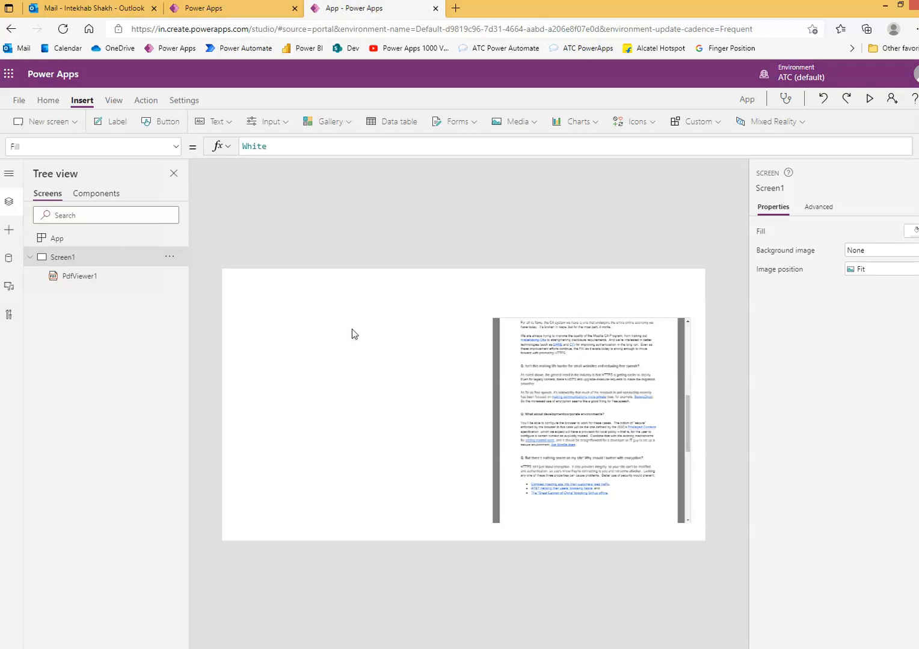
mouse_move(67, 562)
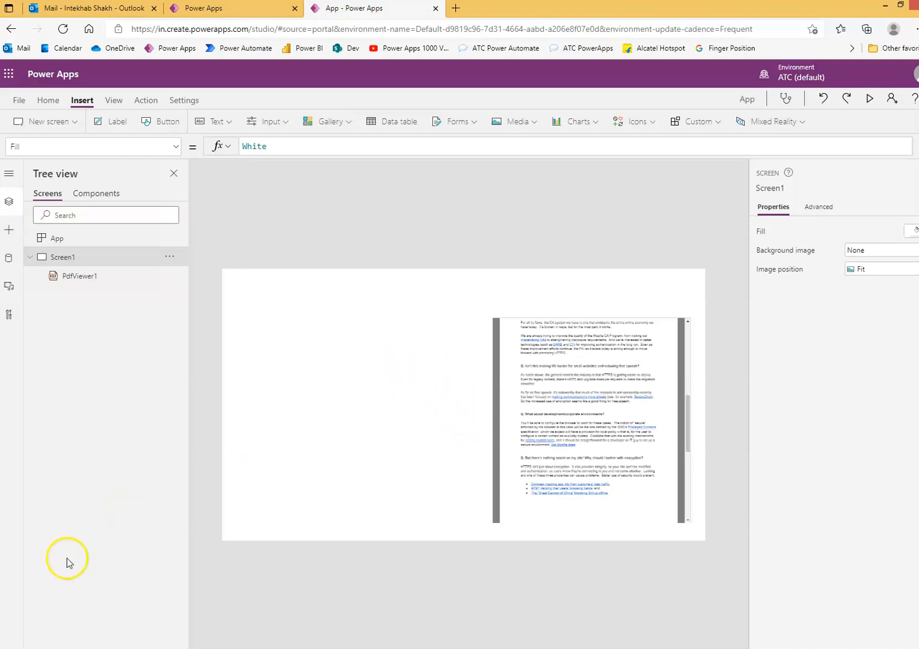